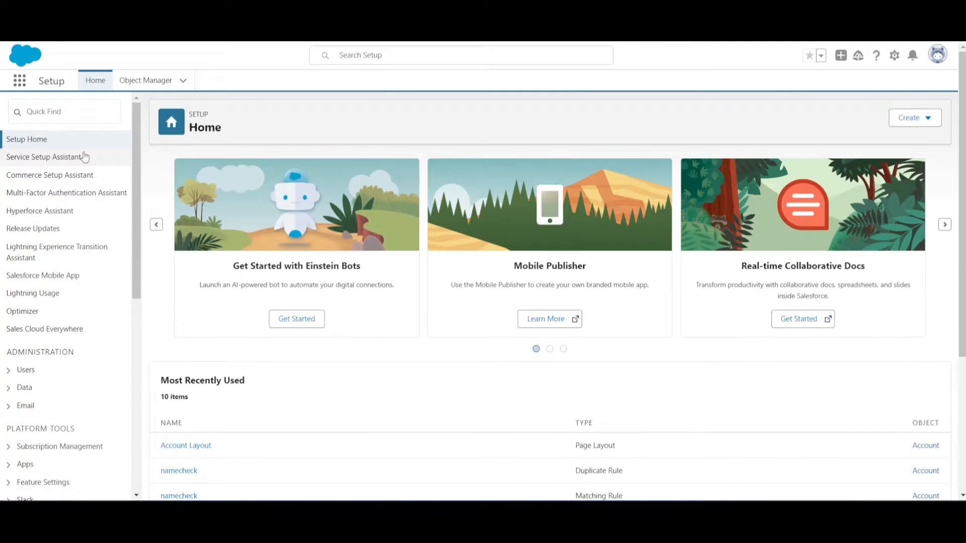
Search Quick Find for 'email' and open the Email Relays page.
{"action": "left_click", "coordinate": [64, 112]}
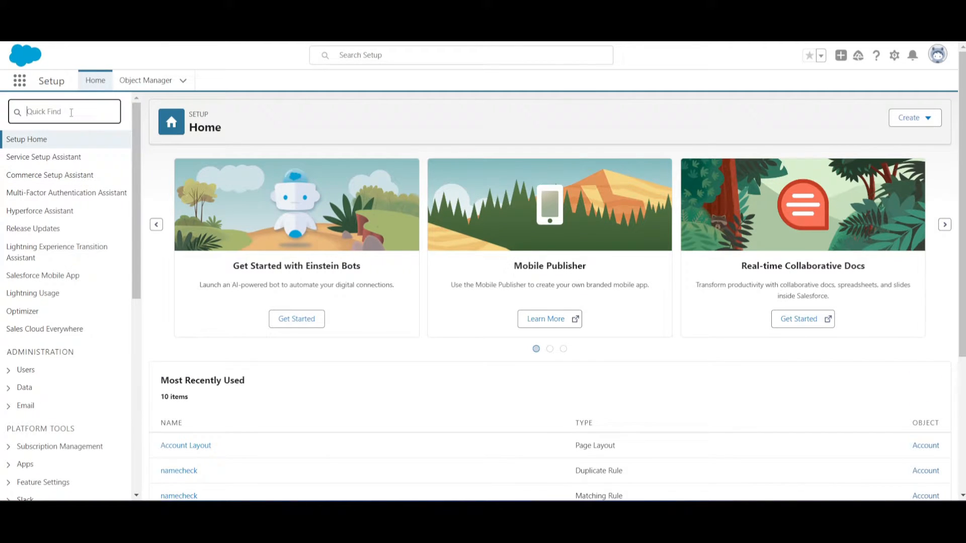
{"action": "type", "text": "email relays"}
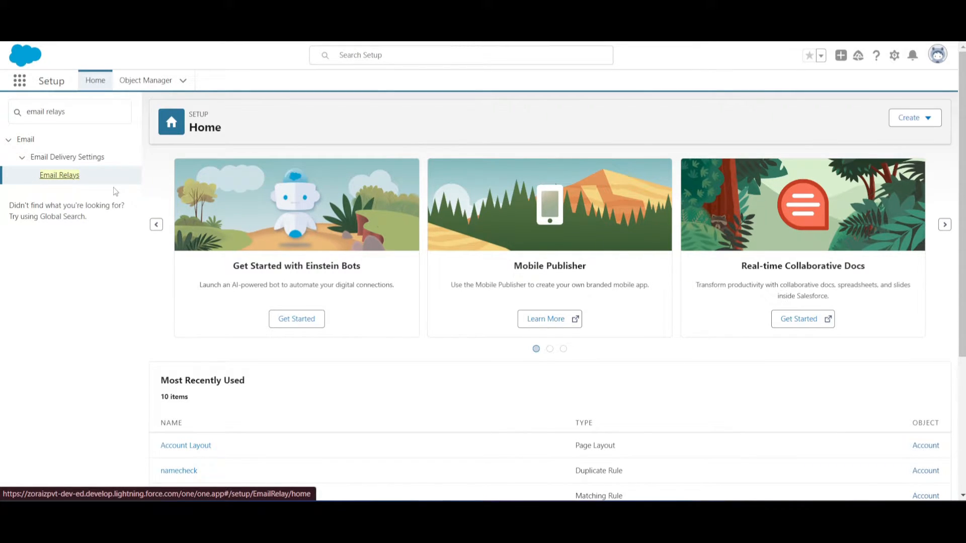
{"action": "left_click", "coordinate": [59, 175]}
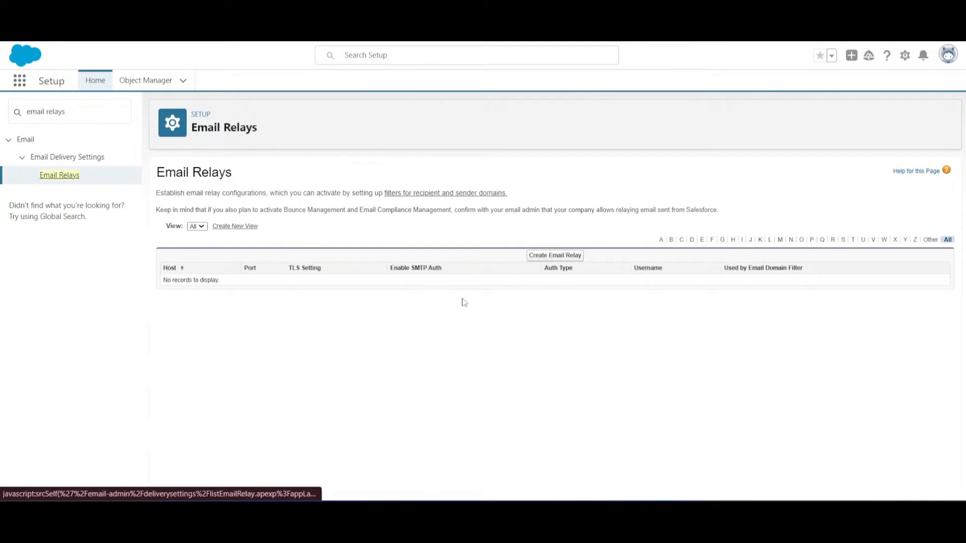
{"action": "mouse_move", "coordinate": [554, 255]}
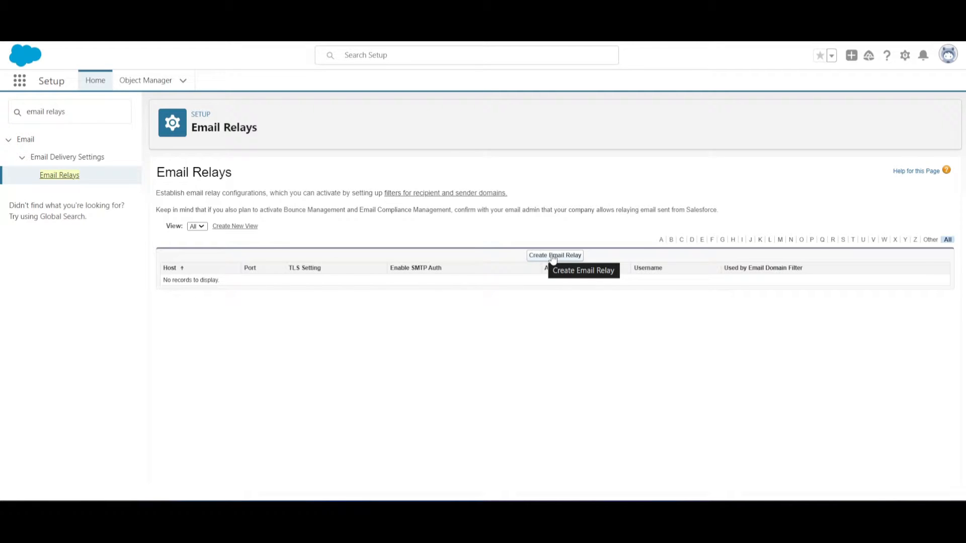
{"action": "mouse_move", "coordinate": [554, 259]}
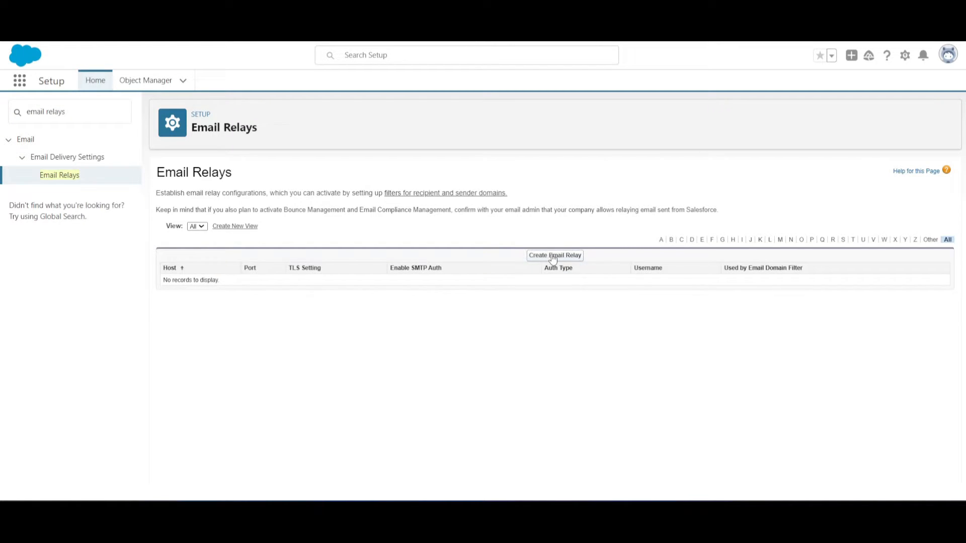
Create a new email relay and enter 'it.hub.com' as the host.
{"action": "left_click", "coordinate": [554, 255]}
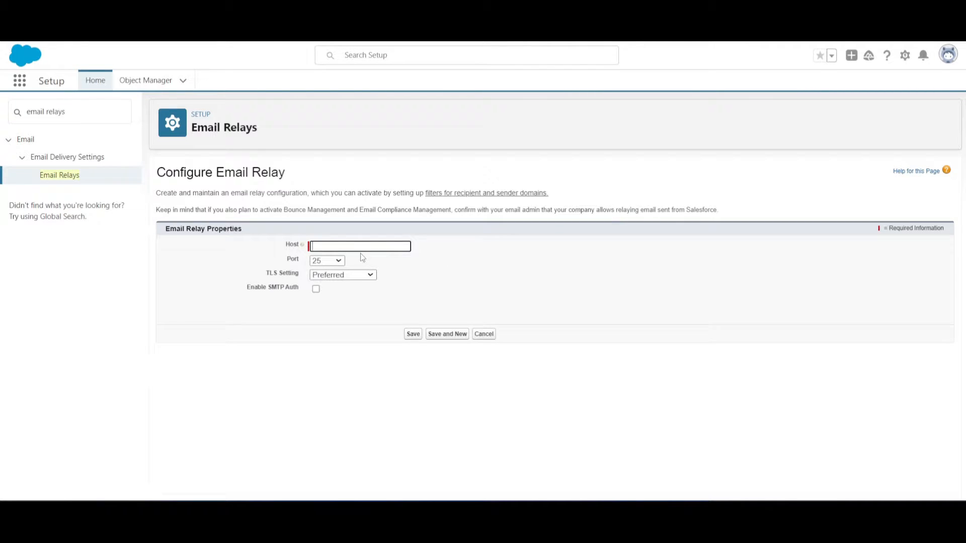
{"action": "left_click", "coordinate": [359, 246]}
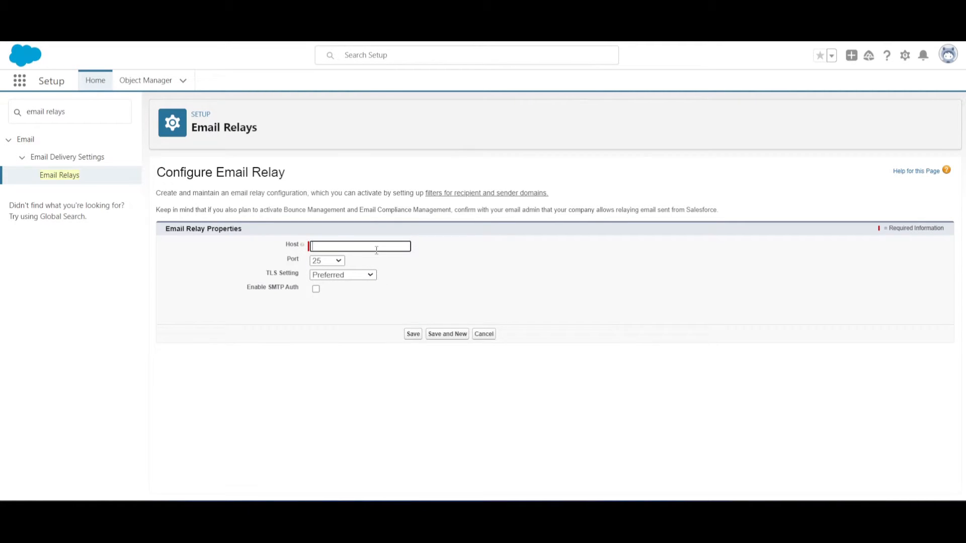
{"action": "type", "text": "it.hub.com"}
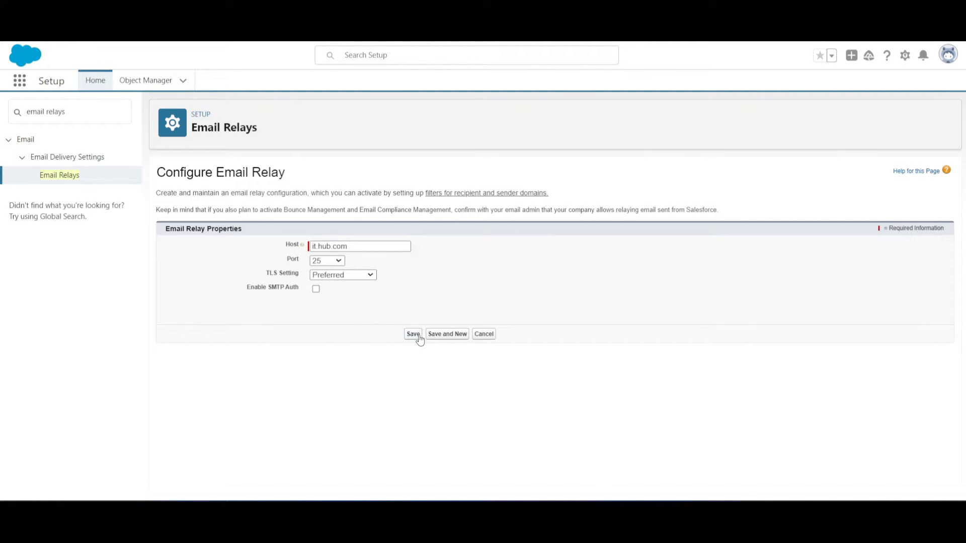
{"action": "left_click", "coordinate": [326, 260]}
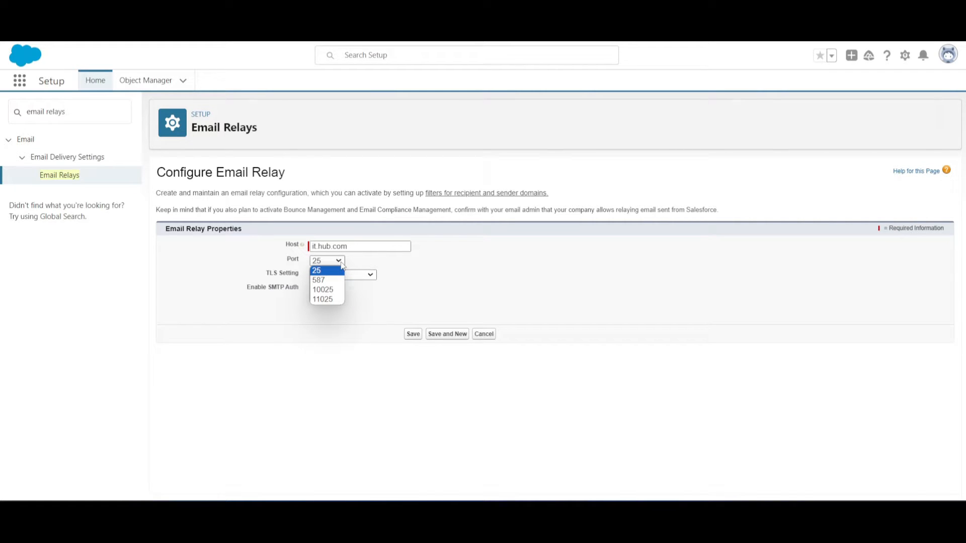
{"action": "mouse_move", "coordinate": [322, 290]}
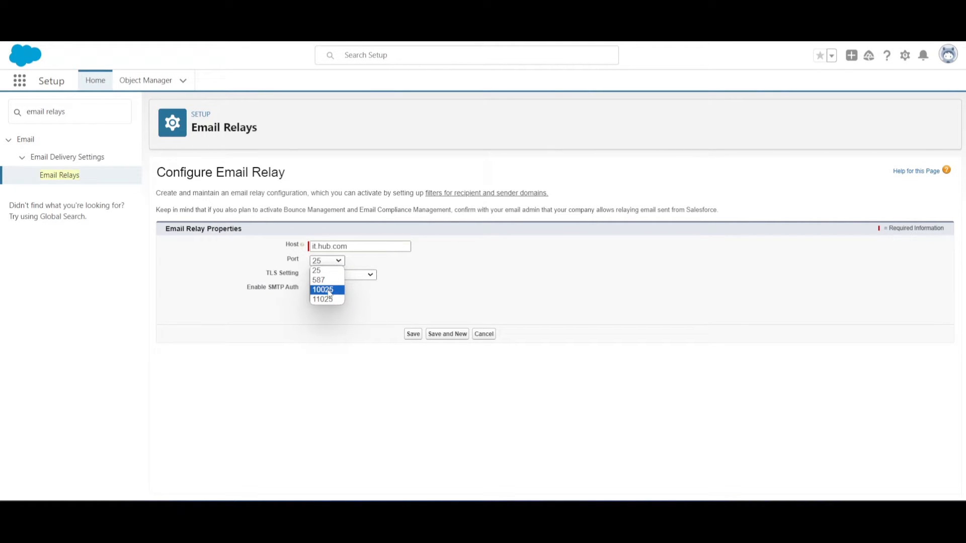
{"action": "mouse_move", "coordinate": [321, 280]}
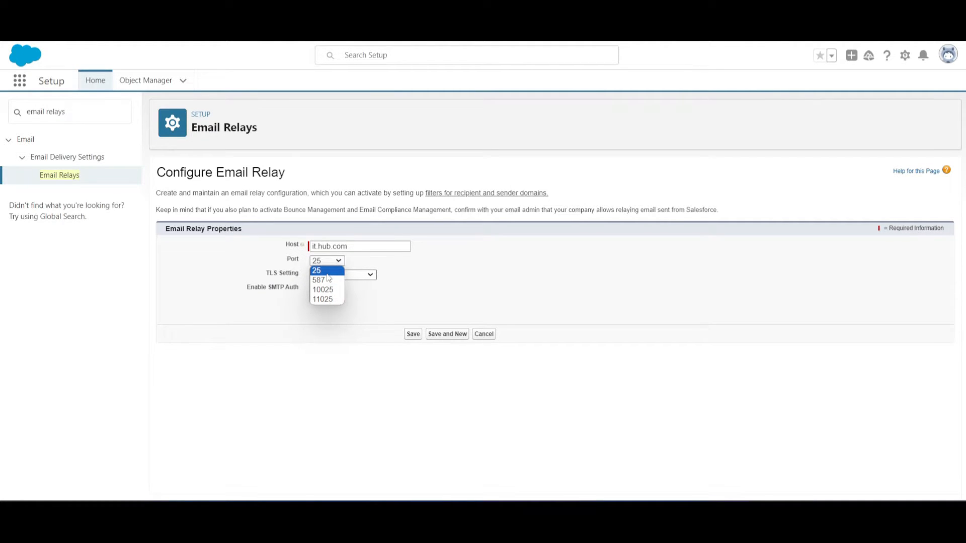
{"action": "left_click", "coordinate": [316, 270]}
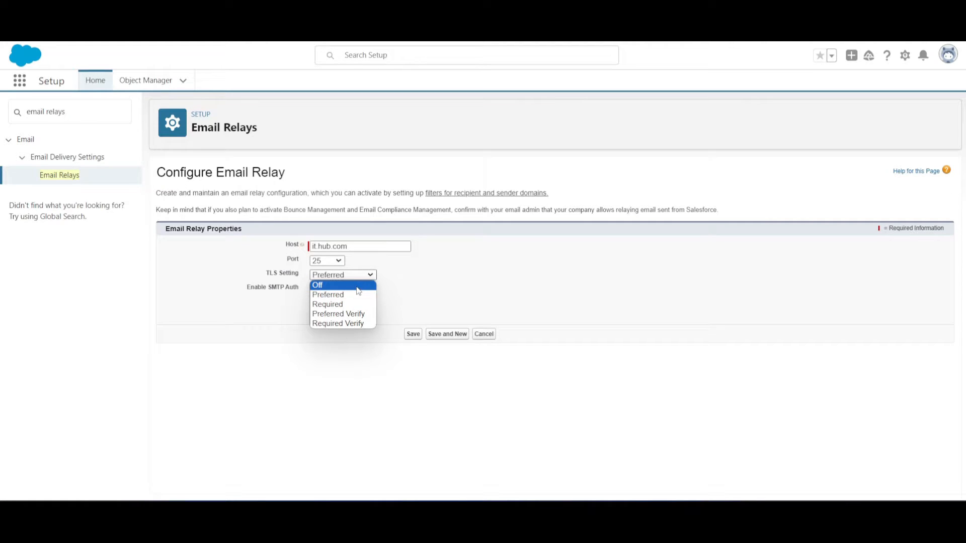
{"action": "mouse_move", "coordinate": [339, 324]}
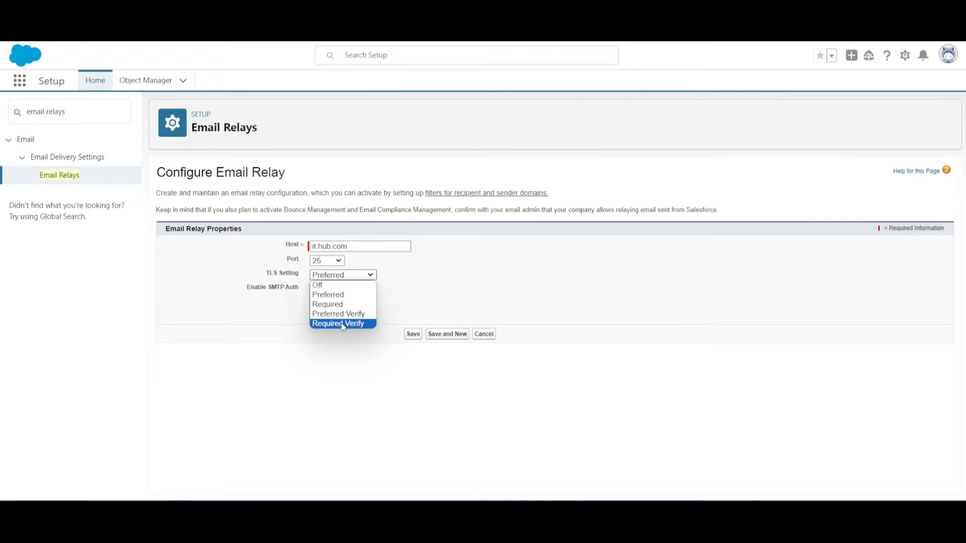
{"action": "mouse_move", "coordinate": [338, 314]}
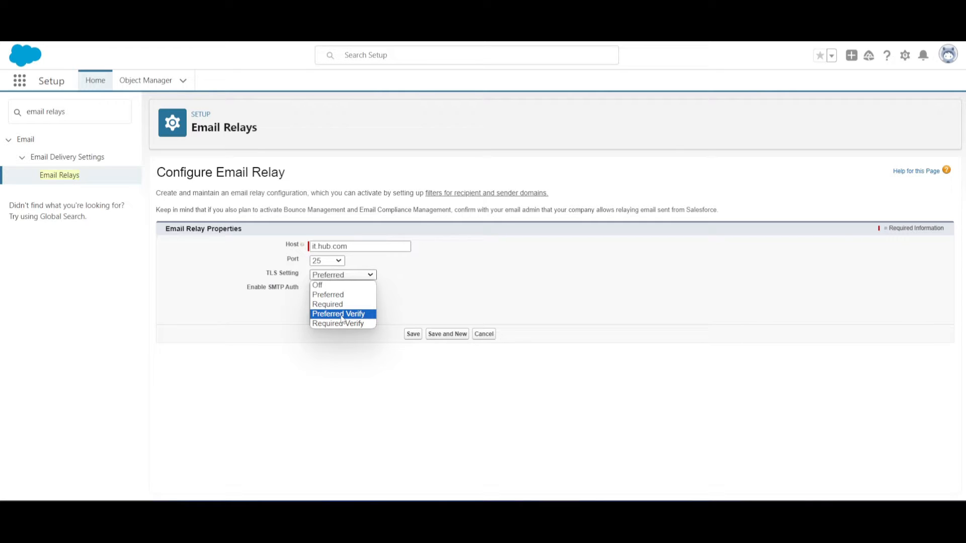
{"action": "mouse_move", "coordinate": [327, 295]}
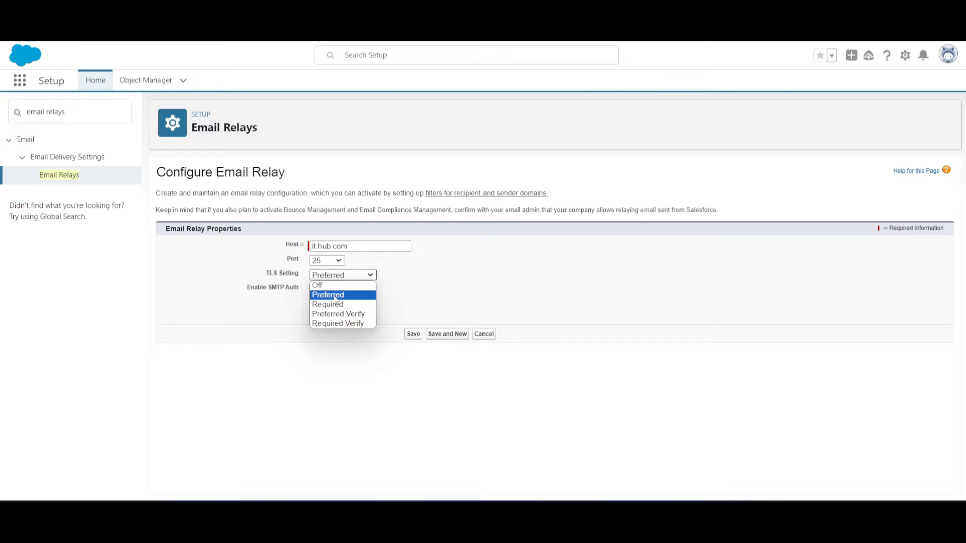
{"action": "left_click", "coordinate": [327, 294]}
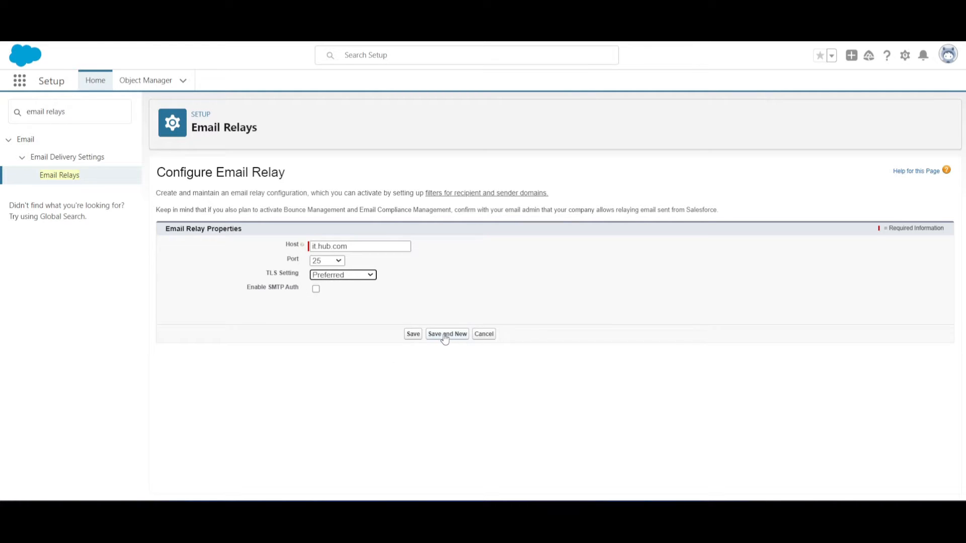
{"action": "mouse_move", "coordinate": [412, 338]}
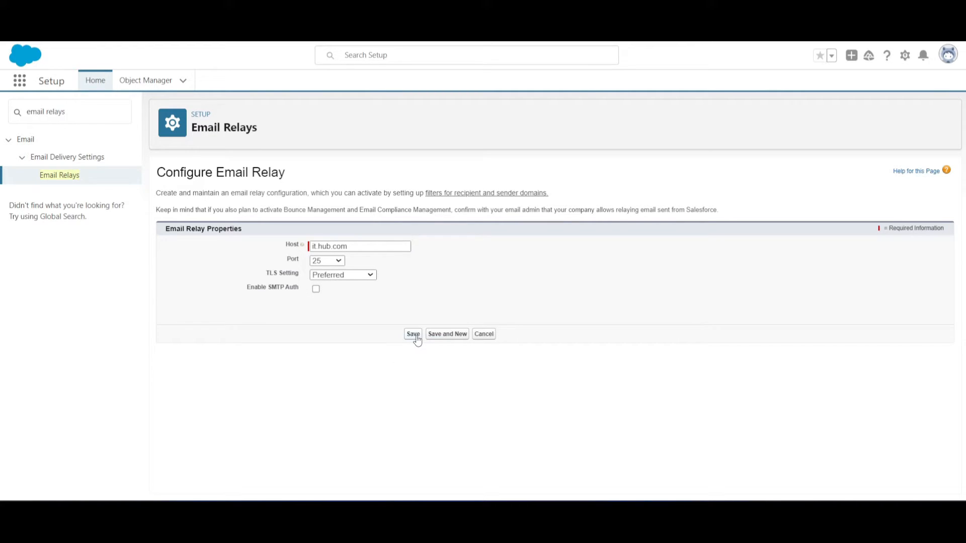
Save the it.hub.com relay (port 25, Preferred TLS) and return to the Email Relays list.
{"action": "left_click", "coordinate": [412, 333]}
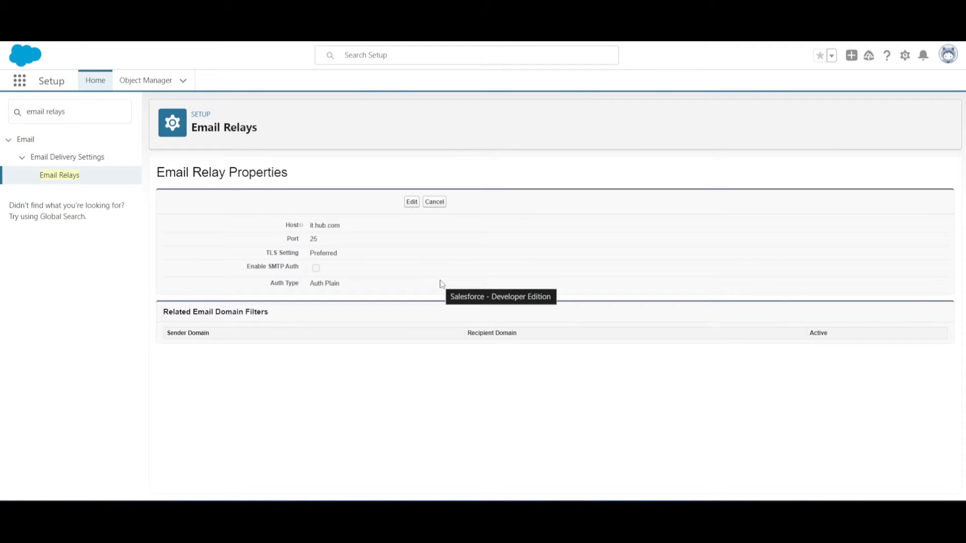
{"action": "mouse_move", "coordinate": [430, 230]}
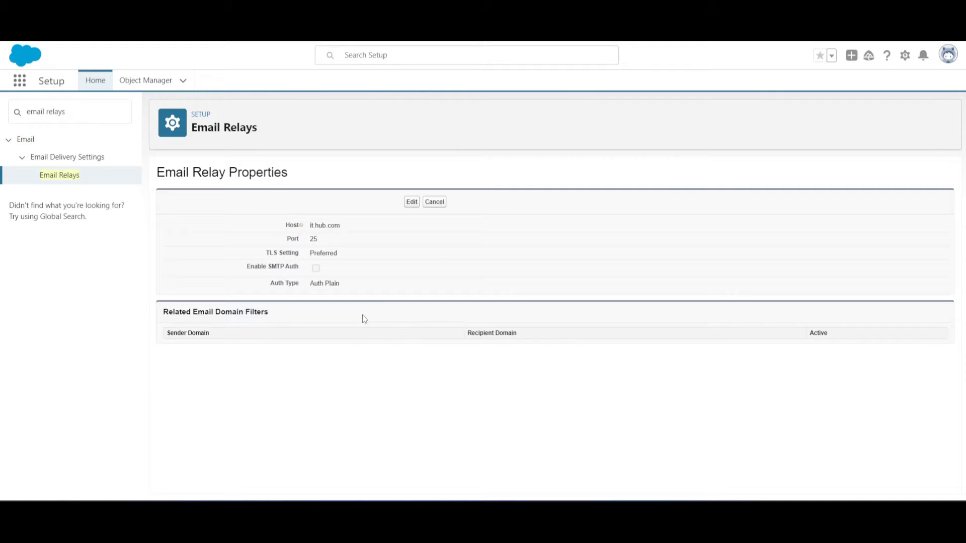
{"action": "mouse_move", "coordinate": [265, 266]}
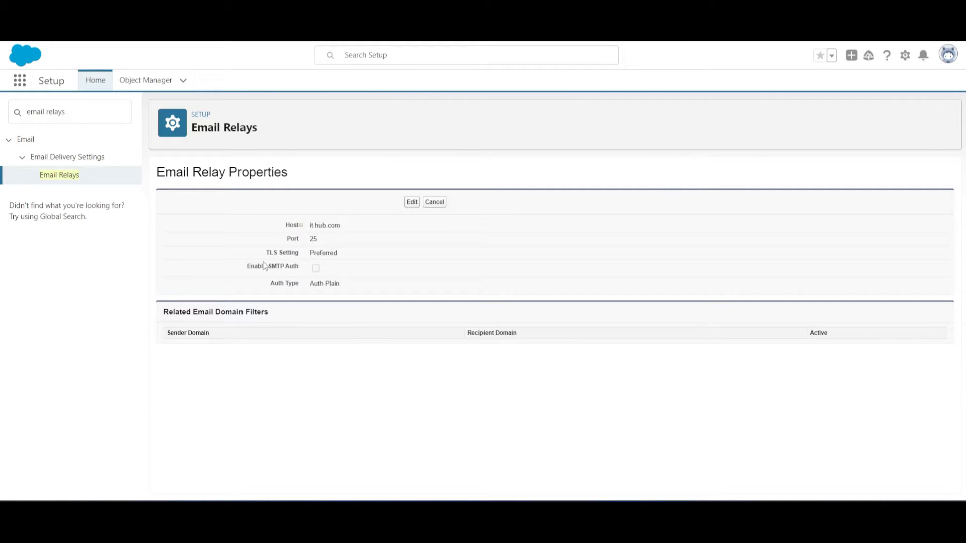
{"action": "left_click", "coordinate": [59, 175]}
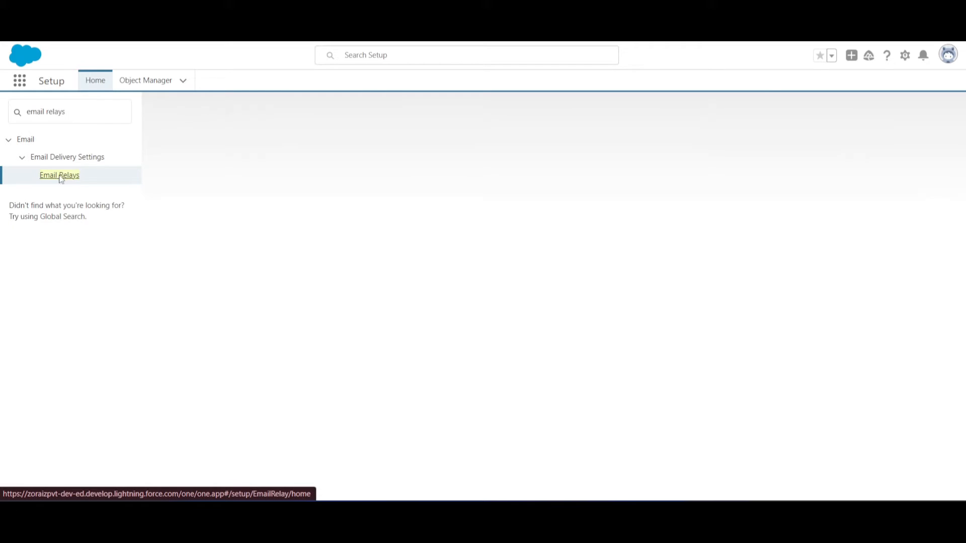
{"action": "left_click", "coordinate": [60, 175]}
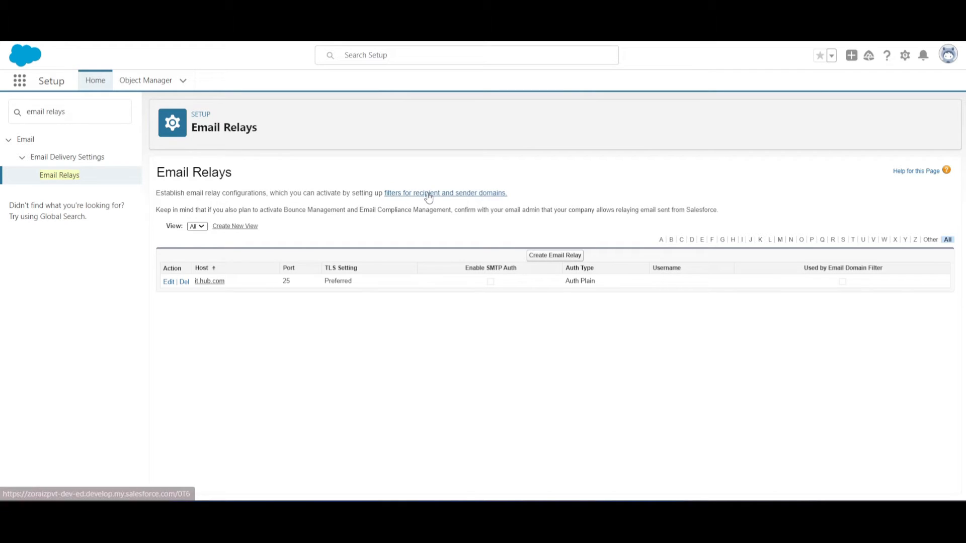
Go to the Email Domain Filter page and start a new filter.
{"action": "left_click", "coordinate": [445, 192]}
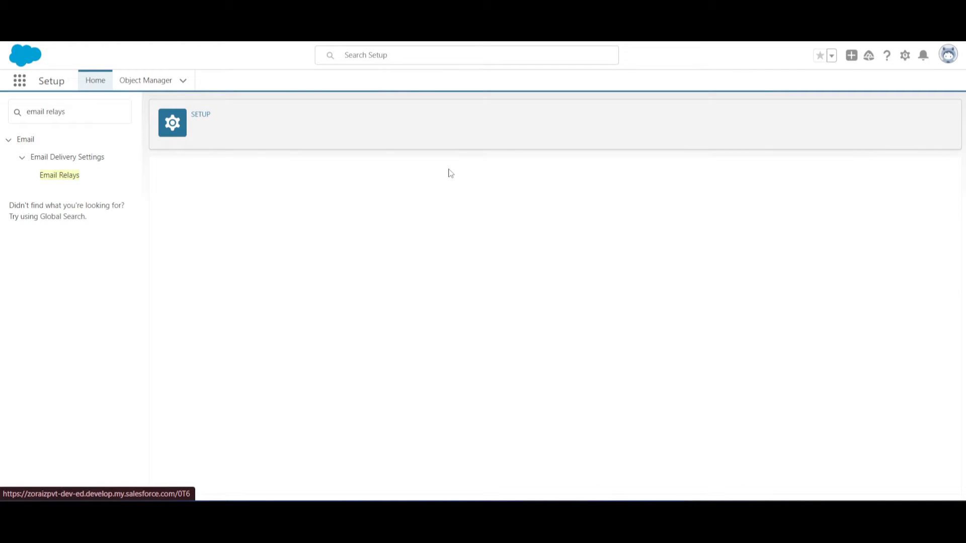
{"action": "left_click", "coordinate": [60, 175]}
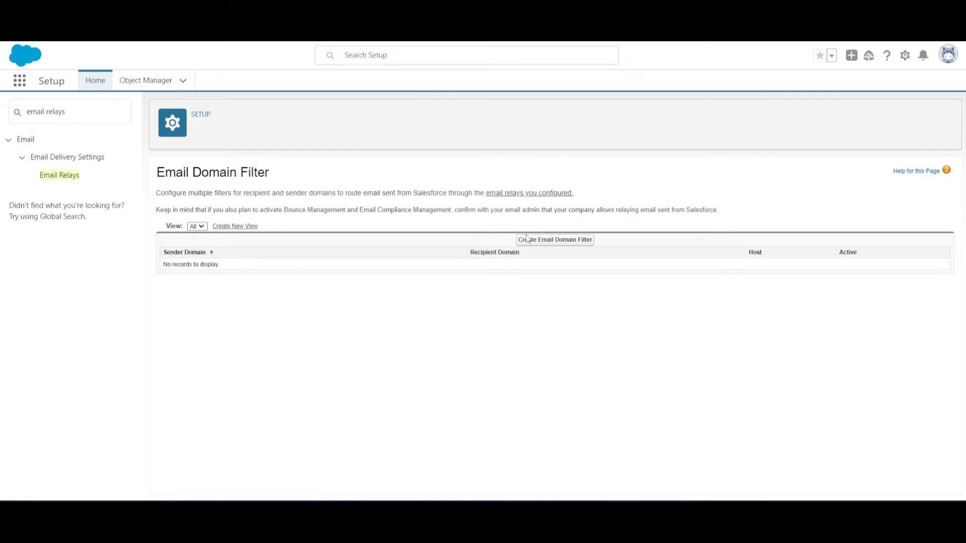
{"action": "mouse_move", "coordinate": [534, 241]}
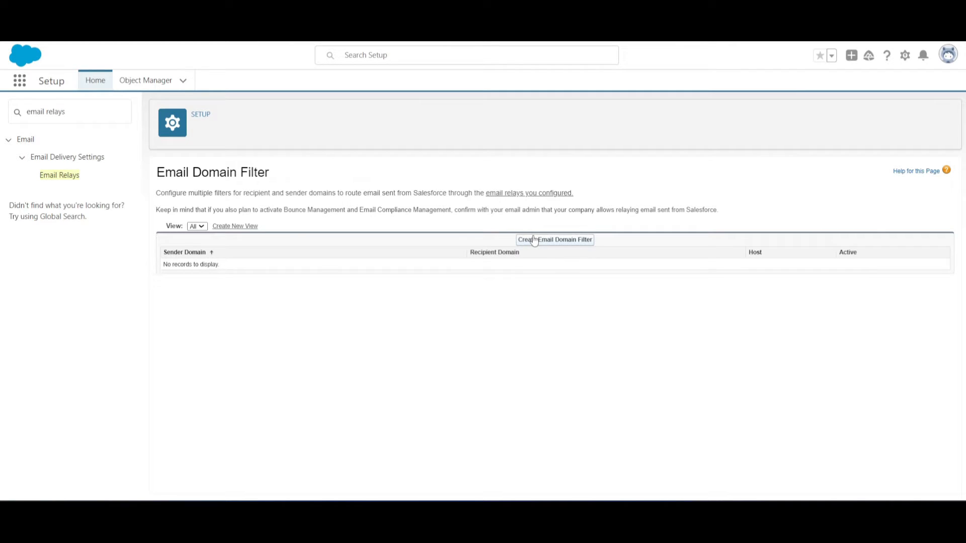
{"action": "left_click", "coordinate": [554, 239]}
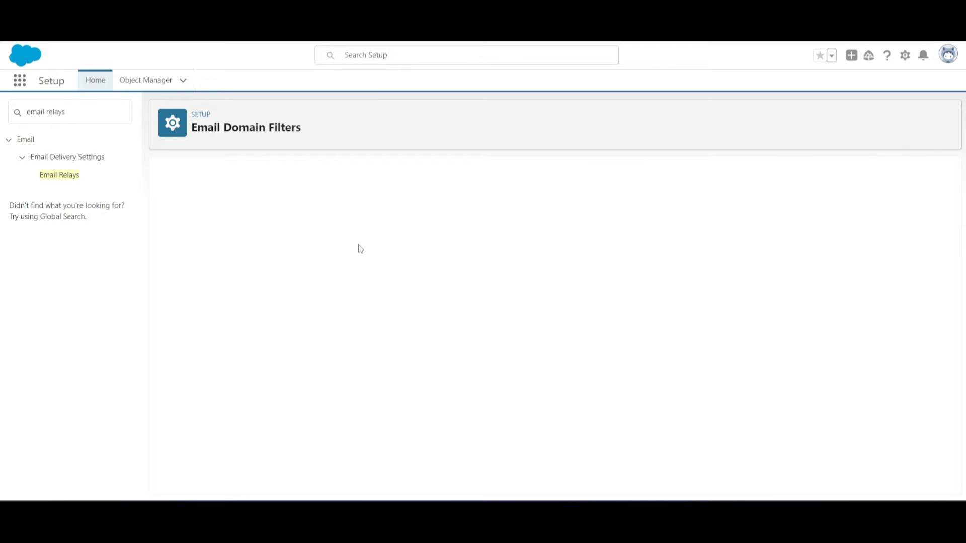
{"action": "mouse_move", "coordinate": [354, 248]}
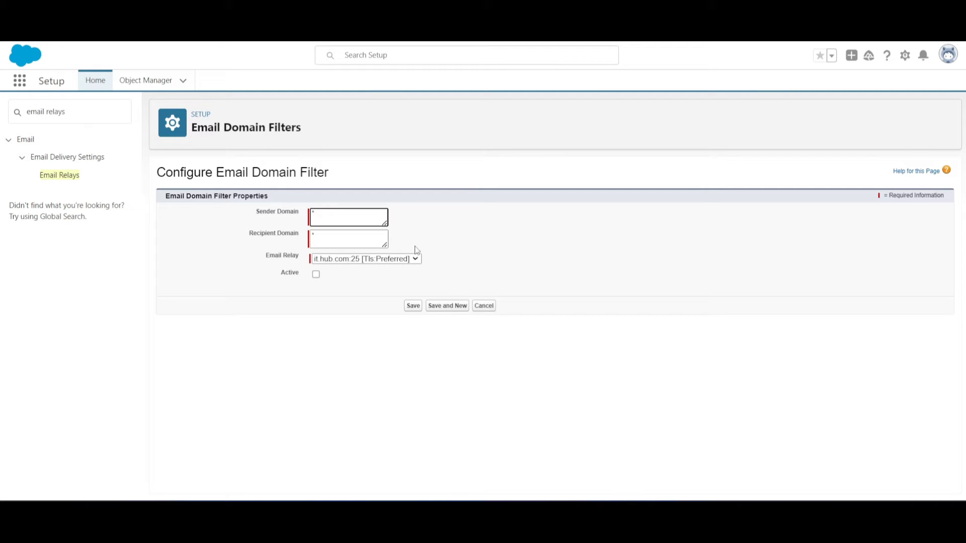
Pick the it.hub.com relay, mark the filter Active, and save it.
{"action": "left_click", "coordinate": [365, 258]}
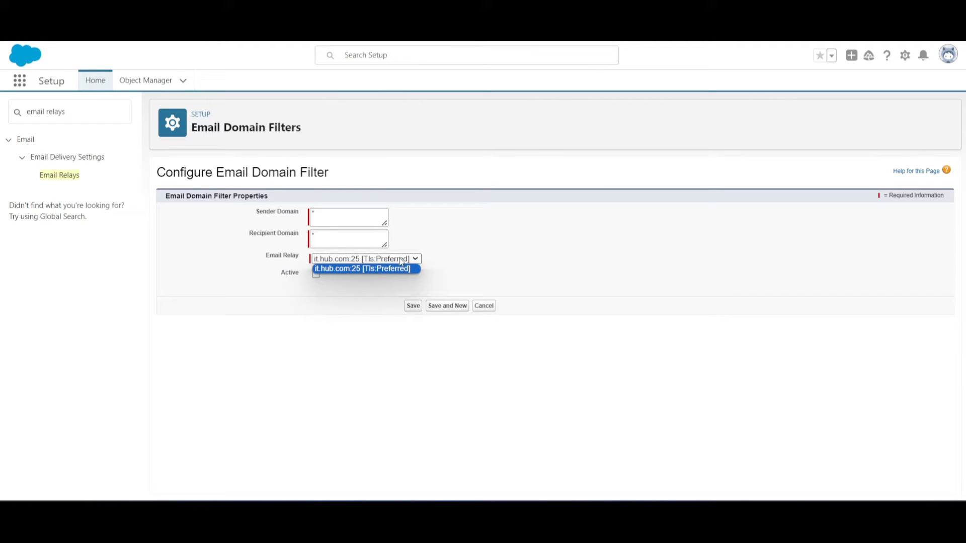
{"action": "left_click", "coordinate": [366, 259]}
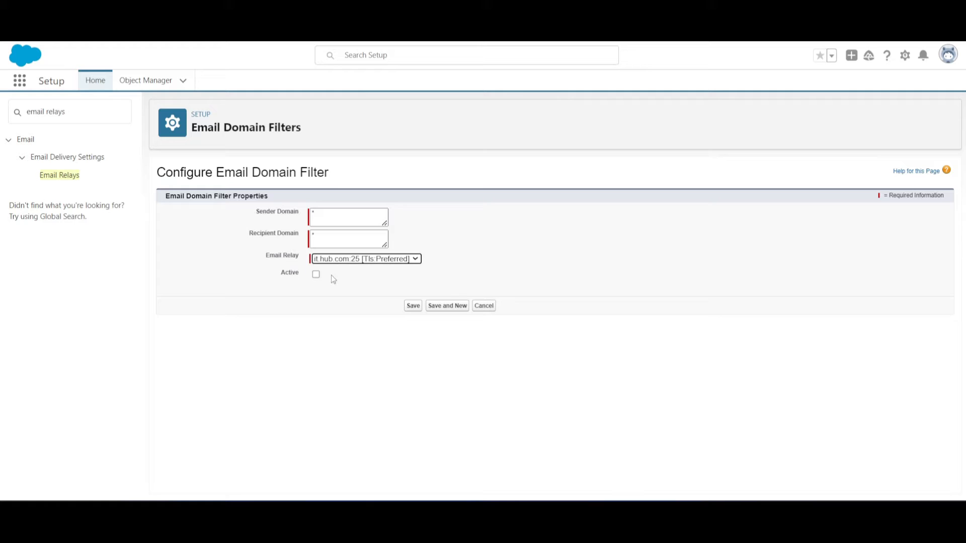
{"action": "left_click", "coordinate": [315, 275]}
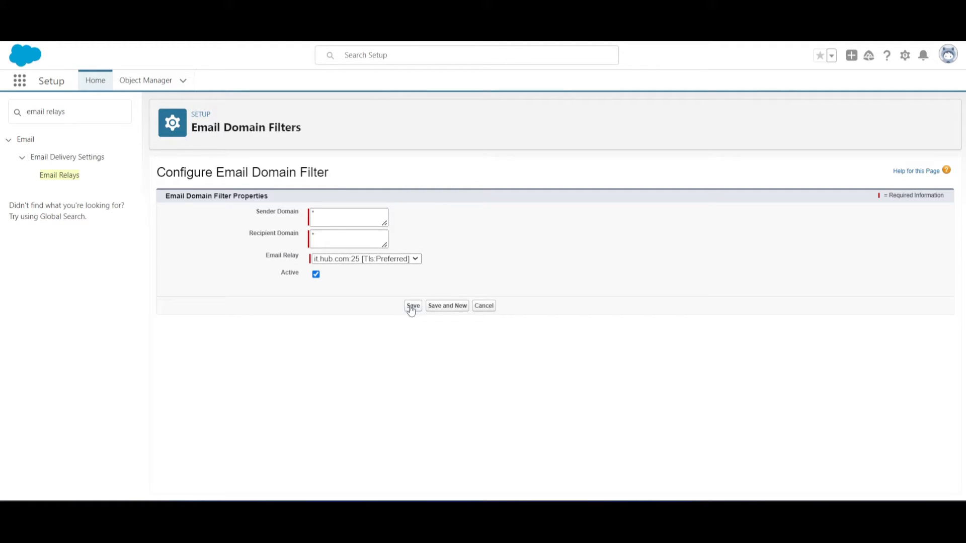
{"action": "left_click", "coordinate": [412, 305]}
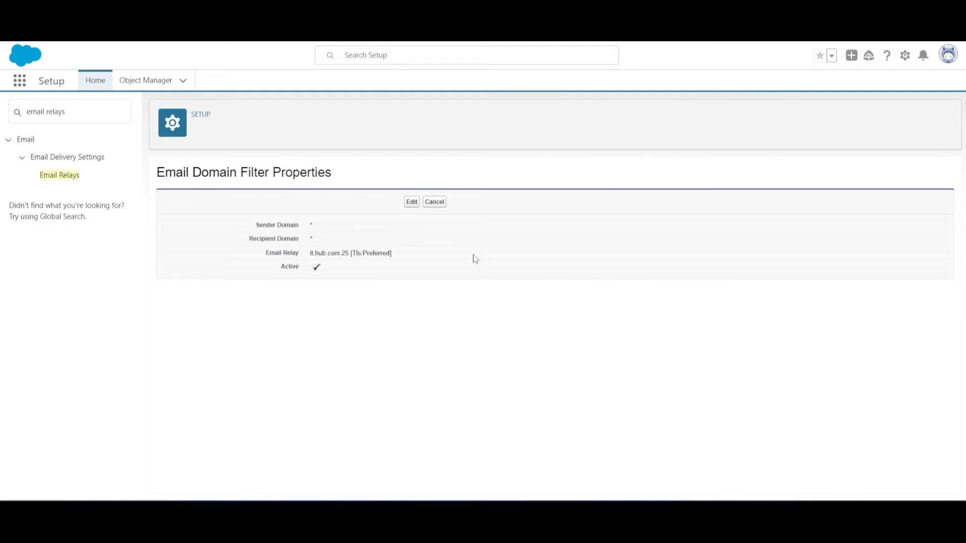
{"action": "mouse_move", "coordinate": [459, 302]}
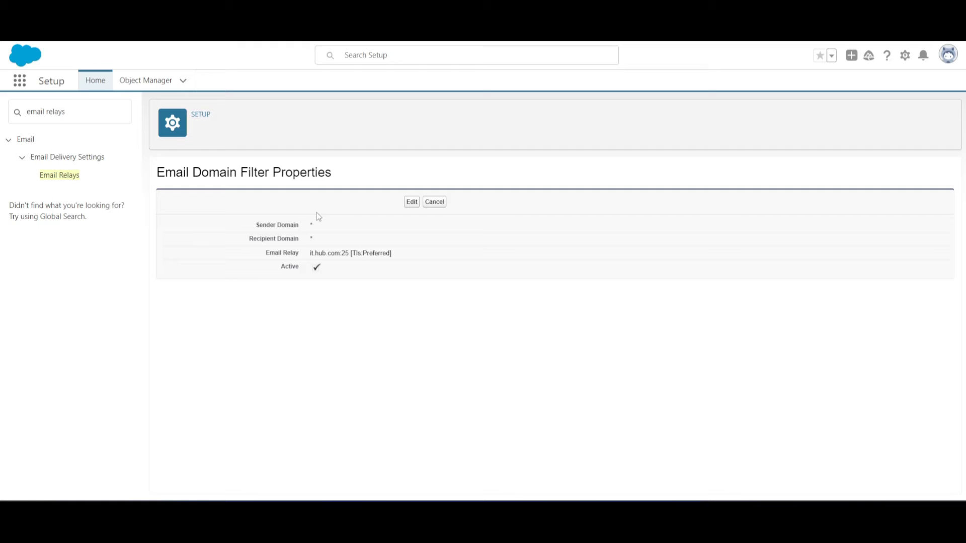
Search Setup for 'test delive' and open the Test Deliverability page.
{"action": "left_click", "coordinate": [61, 112]}
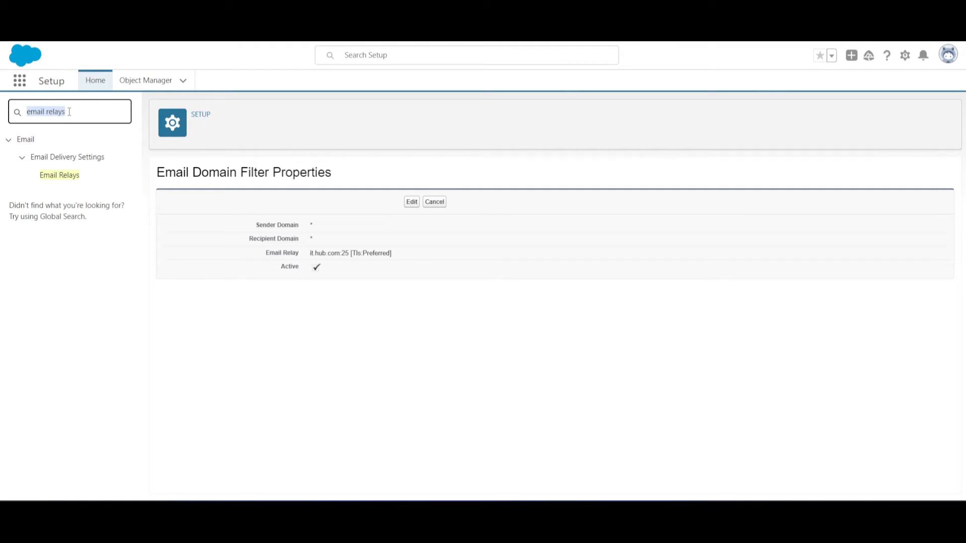
{"action": "type", "text": "l"}
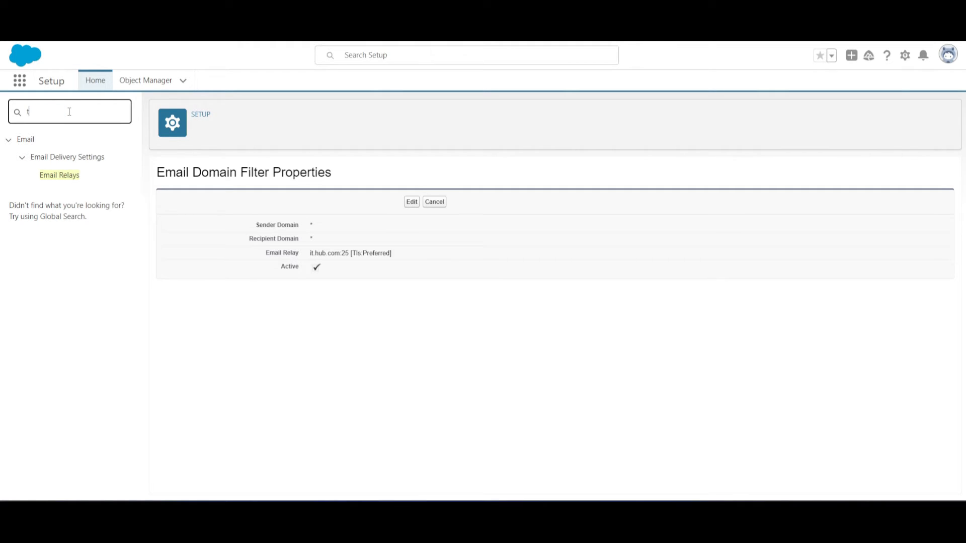
{"action": "type", "text": "test delive"}
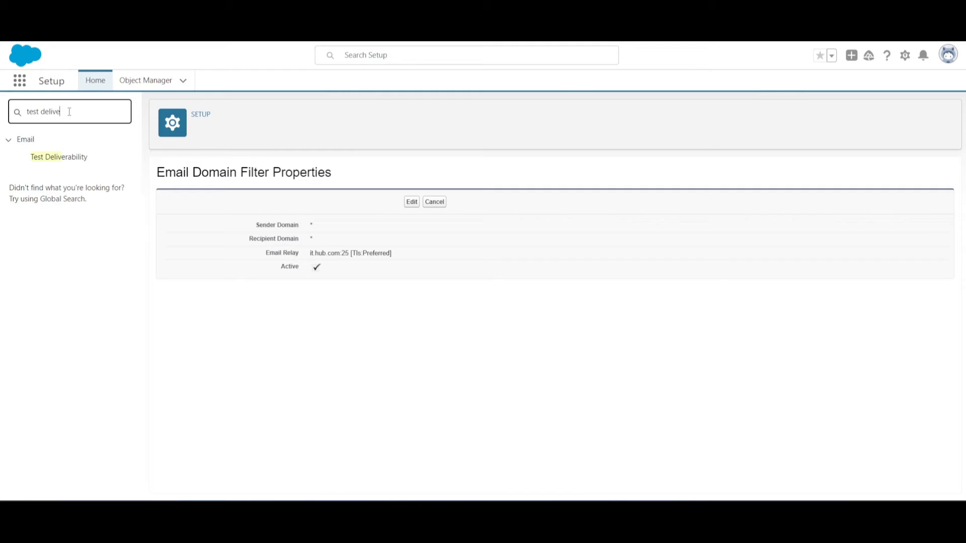
{"action": "left_click", "coordinate": [58, 157]}
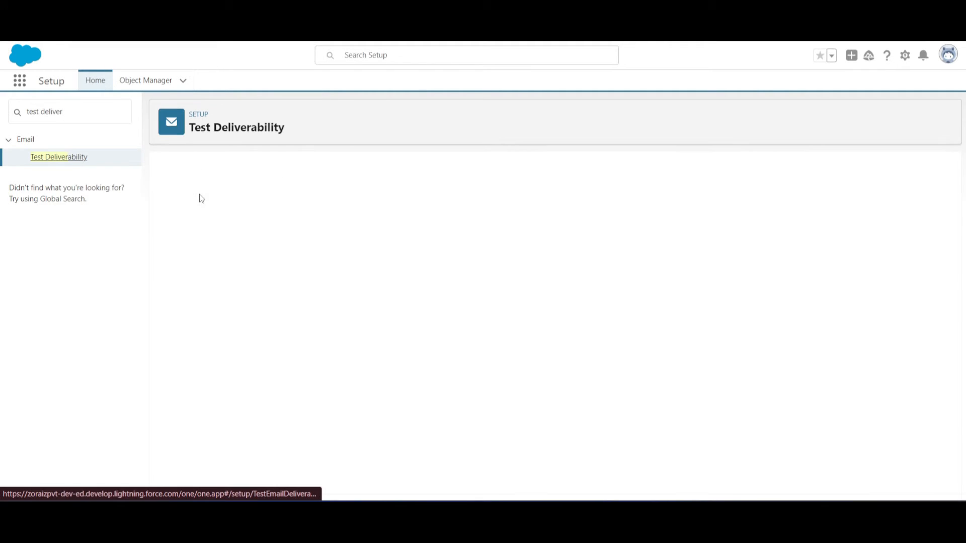
{"action": "left_click", "coordinate": [58, 157]}
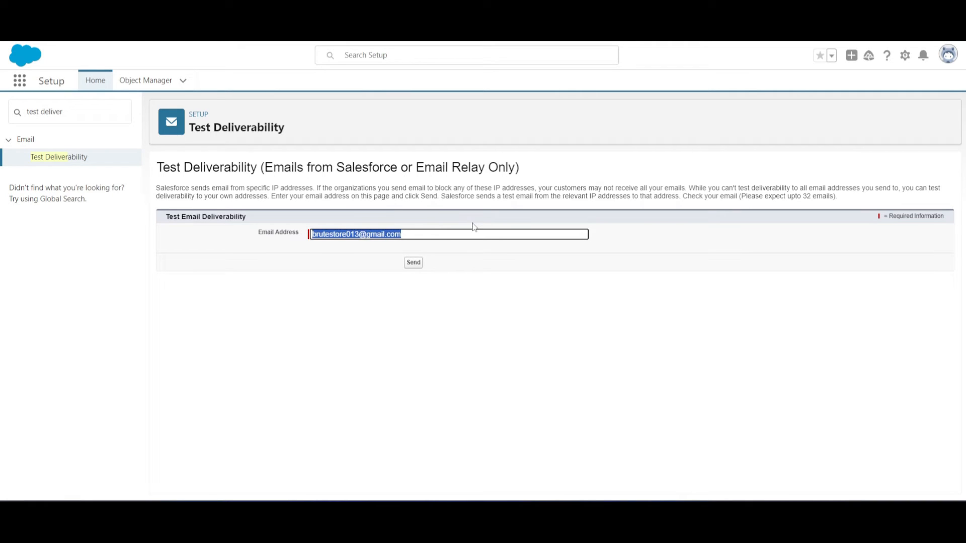
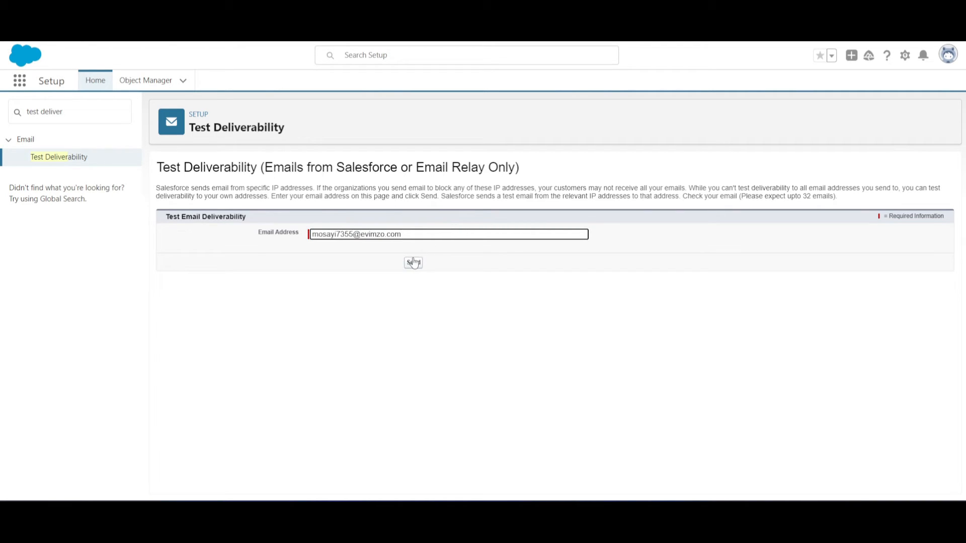
{"action": "left_click", "coordinate": [412, 262]}
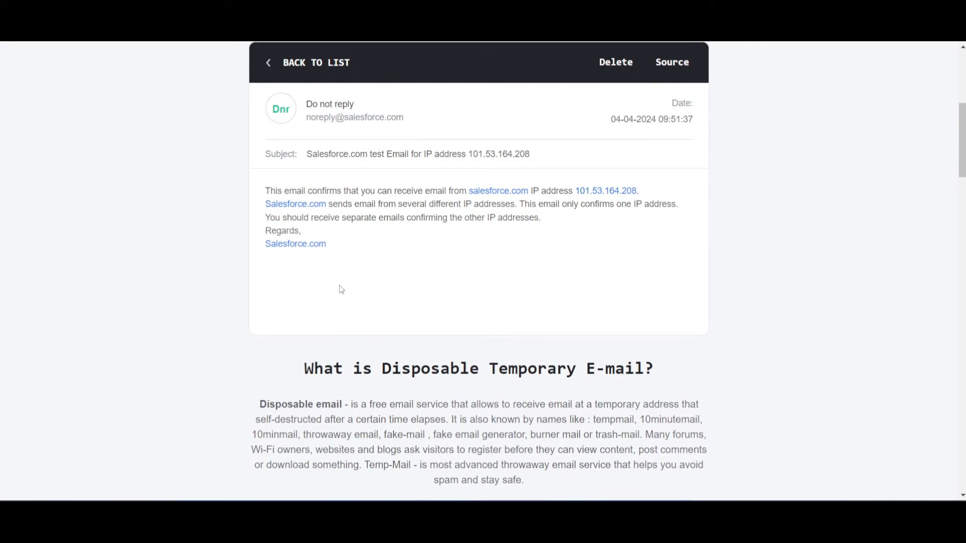
{"action": "scroll", "scroll_direction": "down", "scroll_amount": 3}
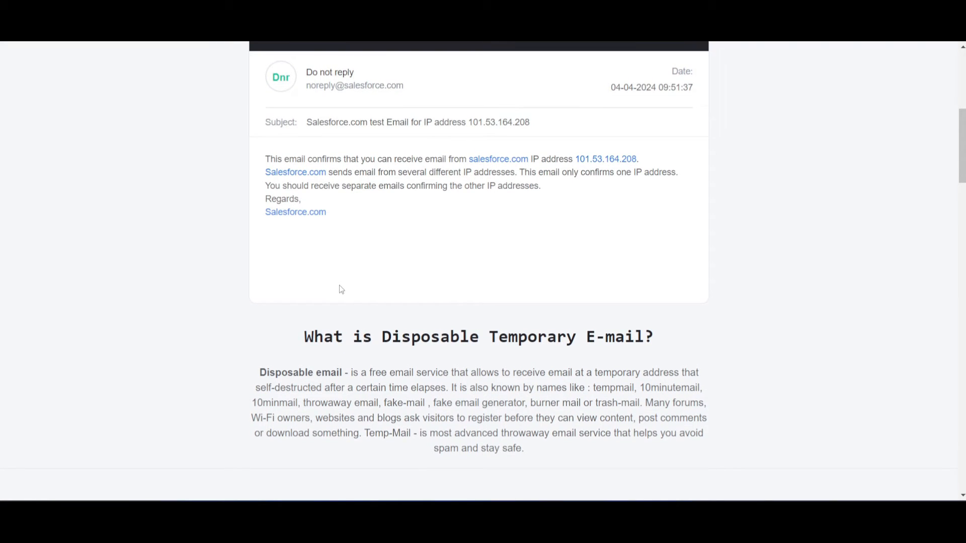
{"action": "scroll", "scroll_direction": "down", "scroll_amount": 3}
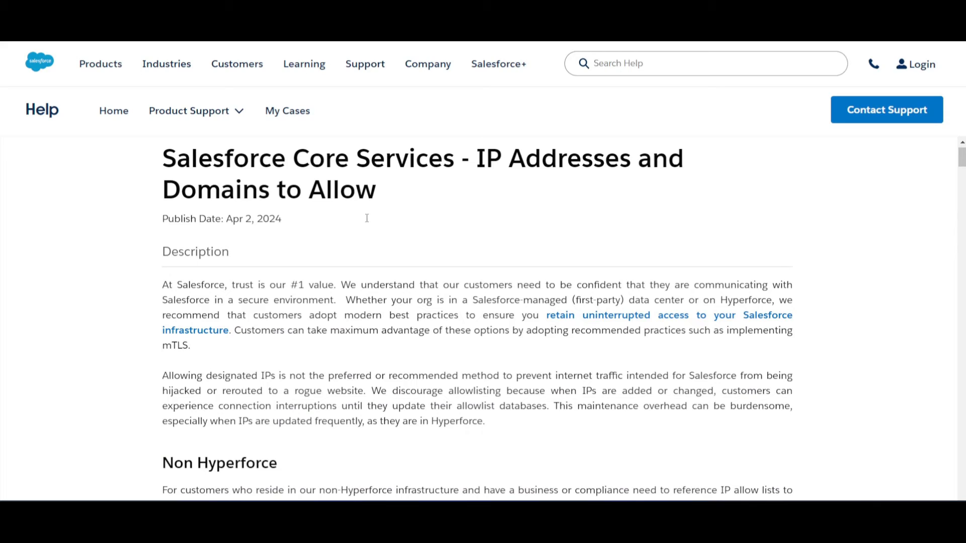
Scroll the IP addresses article down to the Salesforce IP ranges table.
{"action": "scroll", "scroll_direction": "down", "scroll_amount": 3}
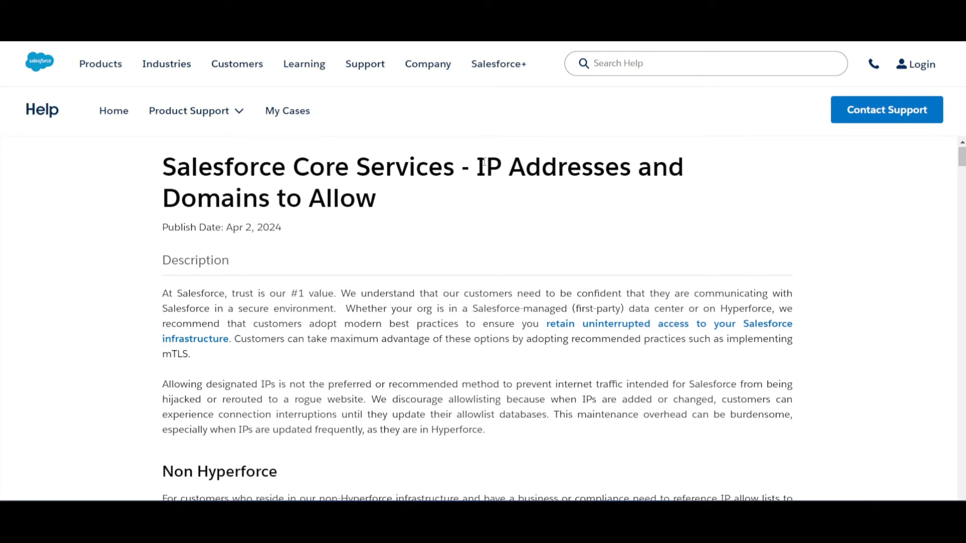
{"action": "left_click_drag", "start_coordinate": [485, 166], "coordinate": [375, 198]}
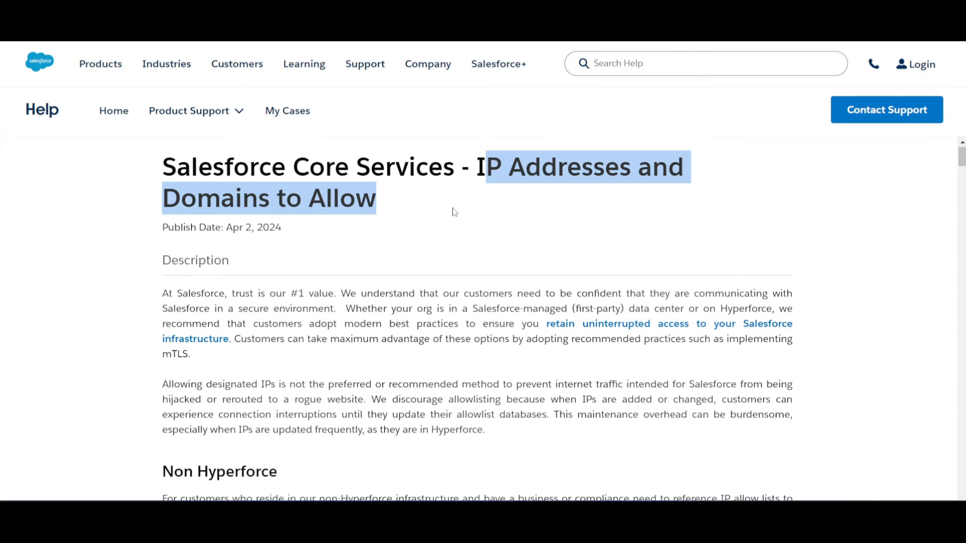
{"action": "scroll", "scroll_direction": "down", "scroll_amount": 3}
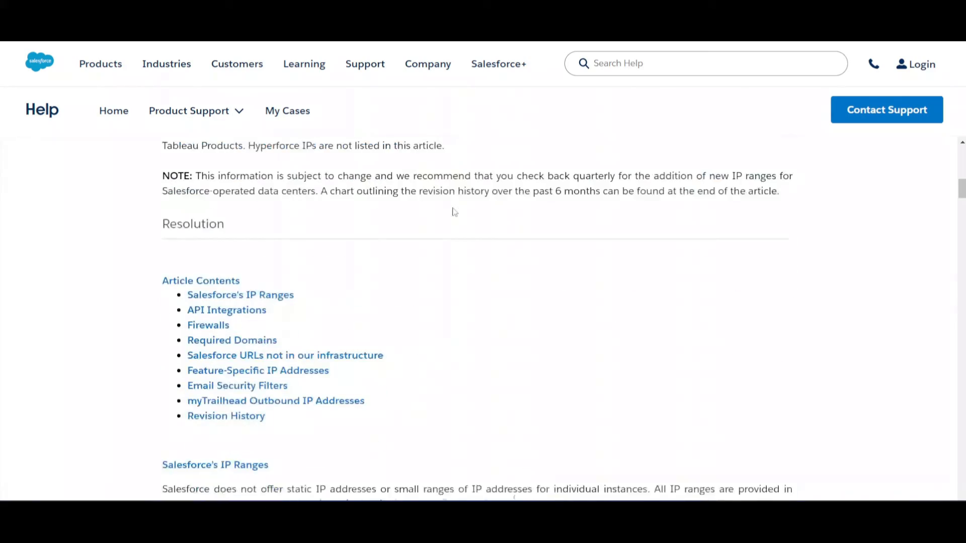
{"action": "scroll", "scroll_direction": "down", "scroll_amount": 3}
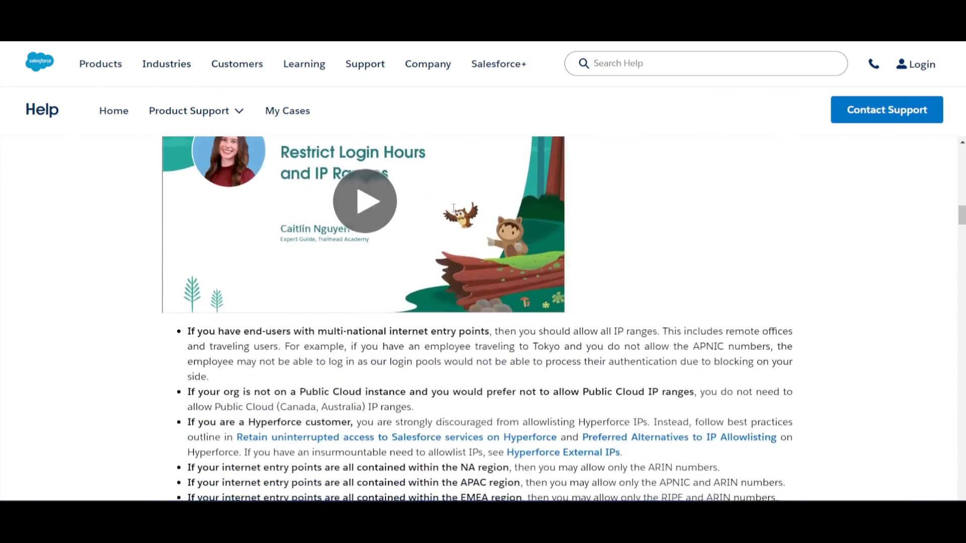
{"action": "scroll", "scroll_direction": "down", "scroll_amount": 3}
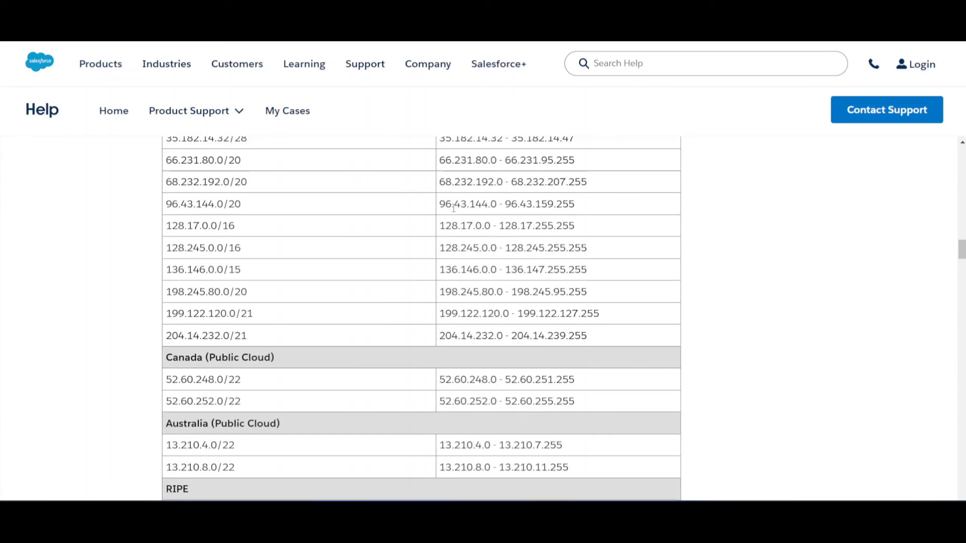